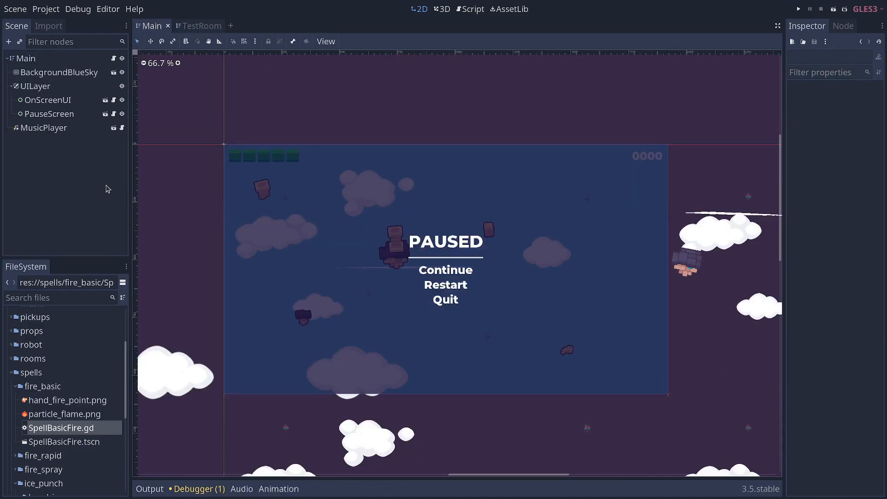
Inspect the OnScreenUI and PauseScreen nodes in the Main scene tree.
left_click(49, 114)
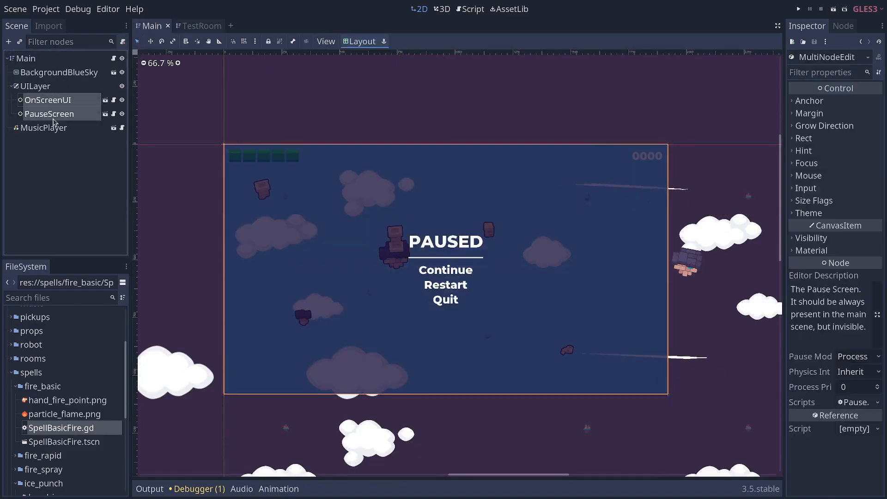
mouse_move(80, 104)
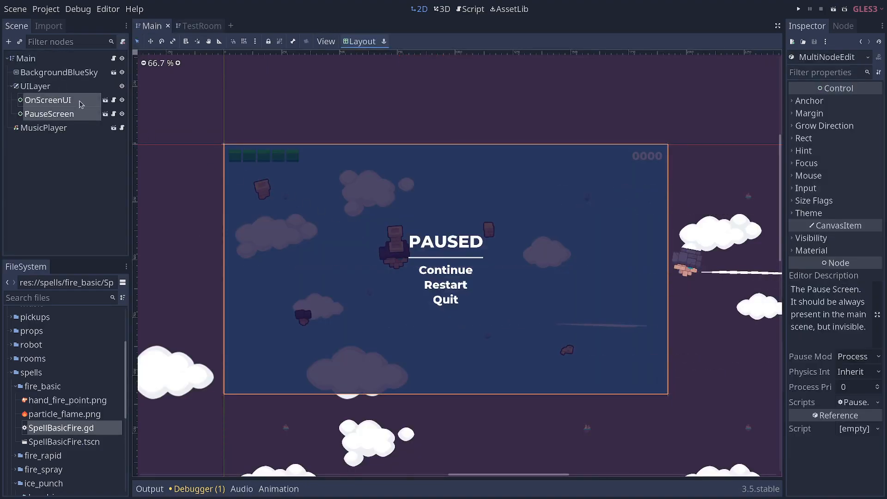
left_click(47, 100)
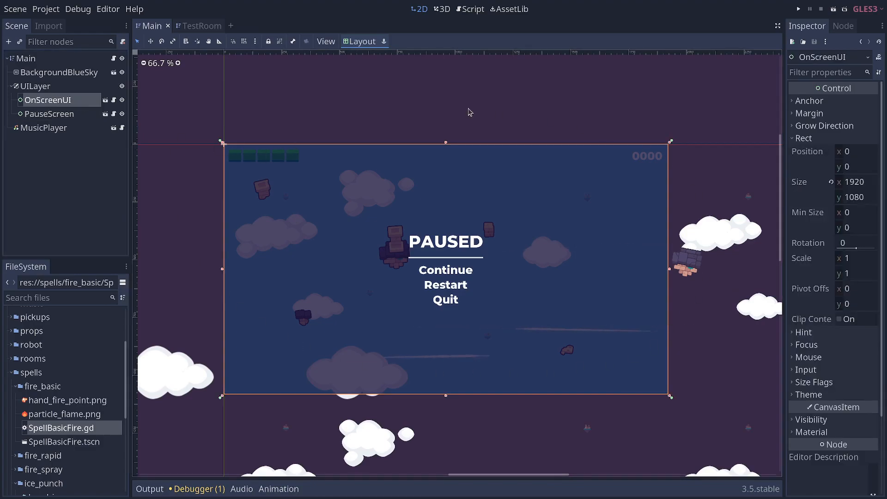
mouse_move(47, 106)
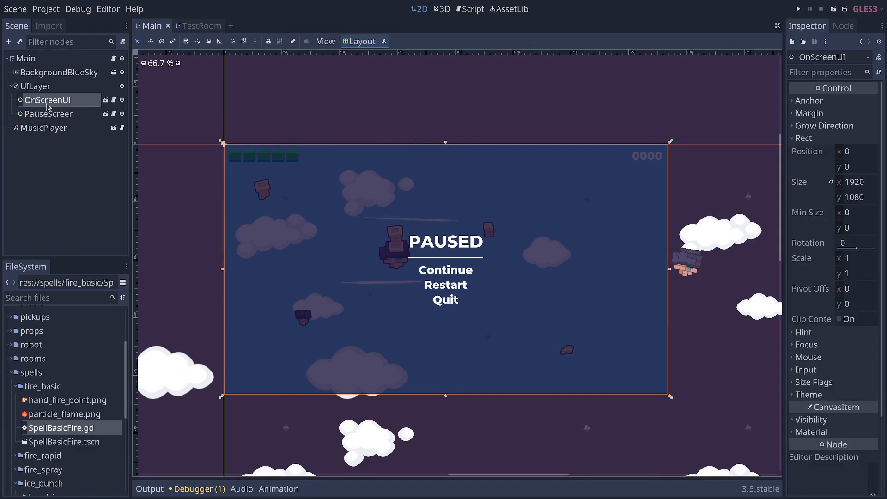
left_click(50, 113)
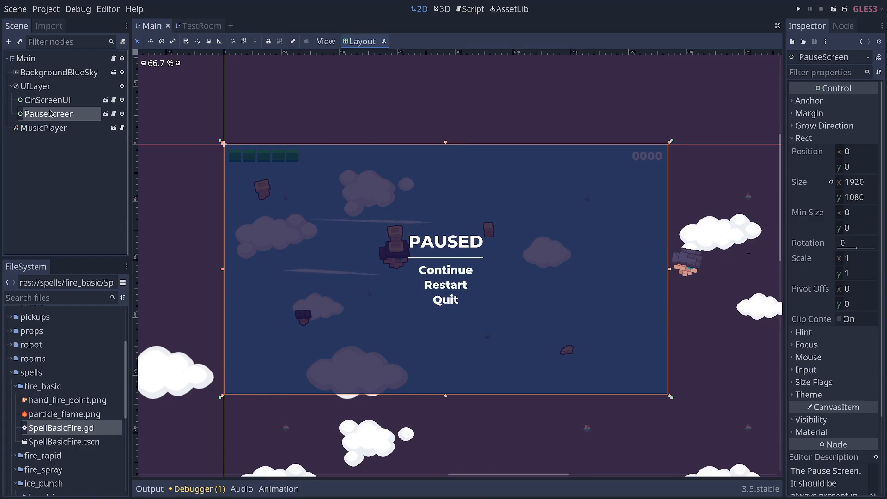
mouse_move(50, 114)
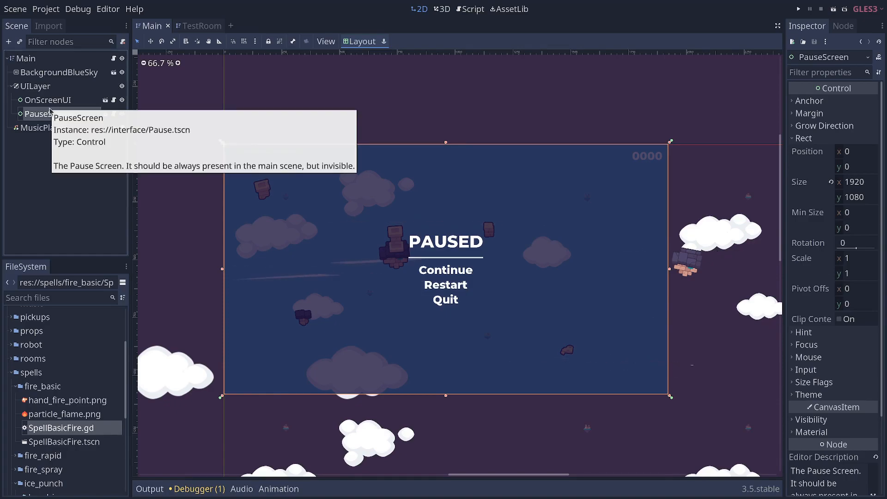
Review SpellBasicFire's script and its shoot action check on line 6.
double_click(66, 442)
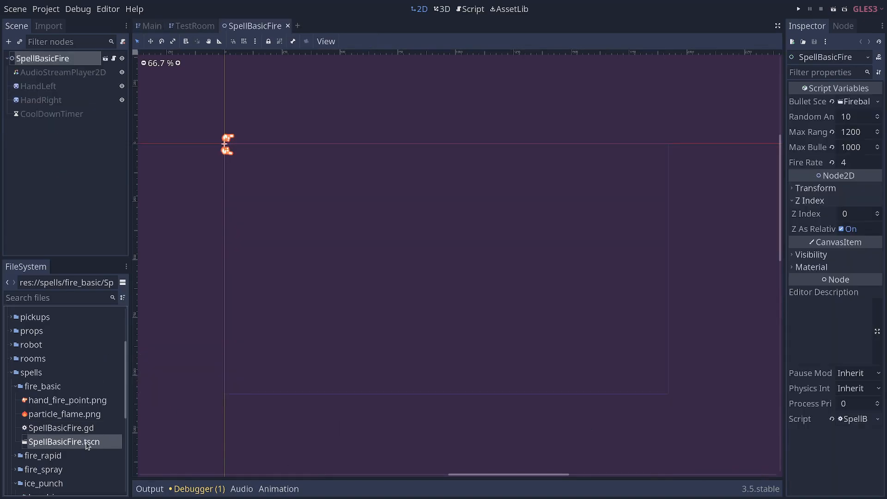
double_click(62, 427)
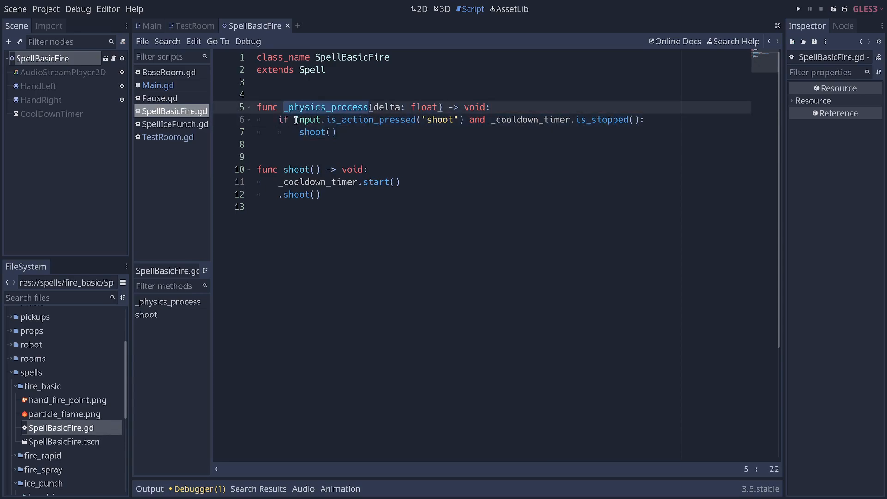
left_click(419, 119)
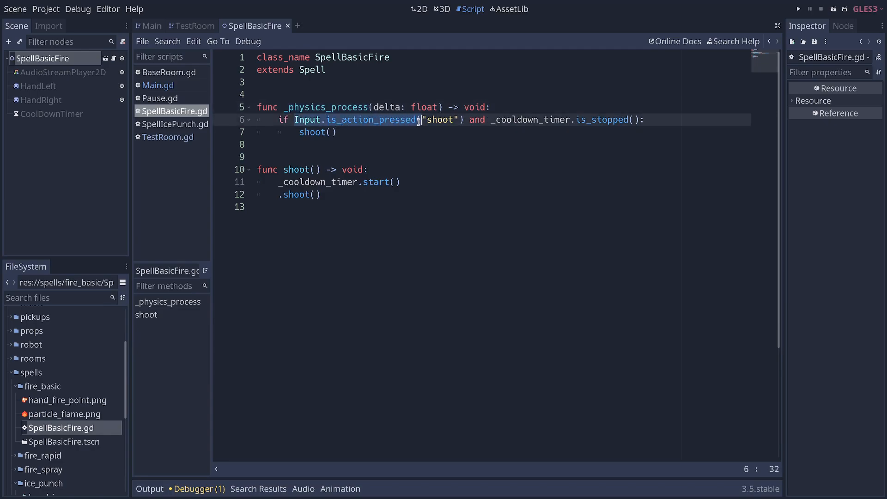
mouse_move(410, 123)
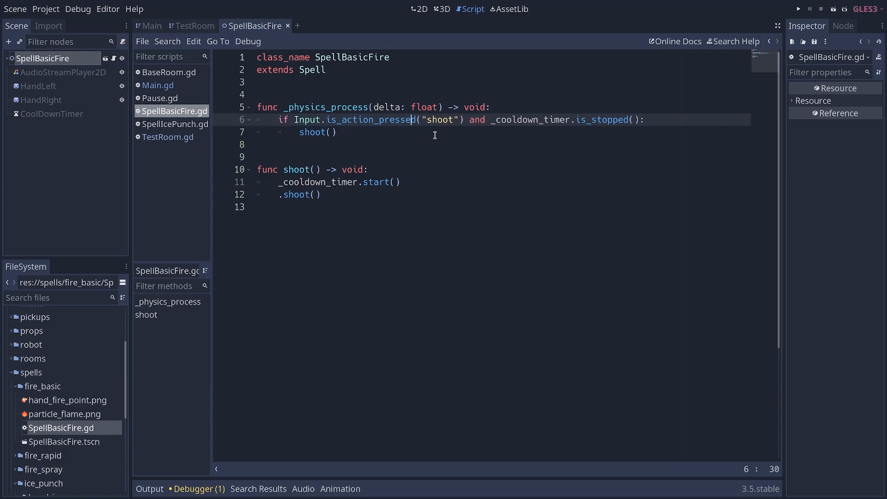
mouse_move(428, 132)
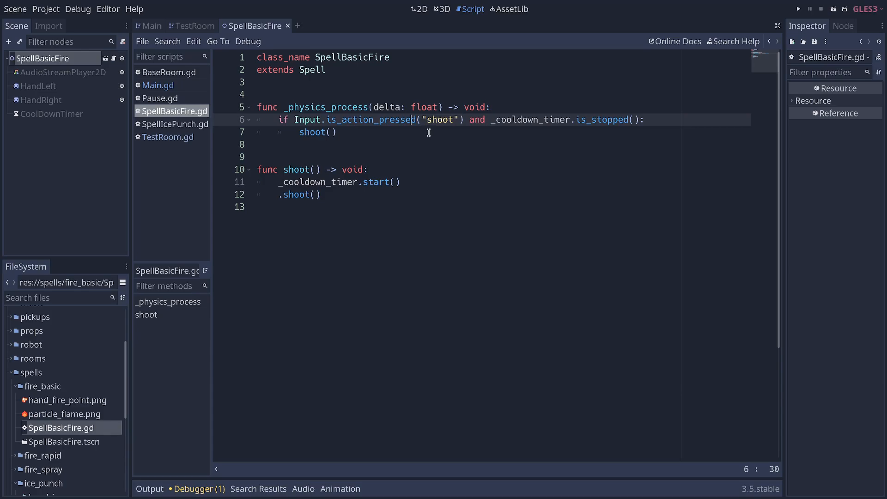
scroll("down", 3)
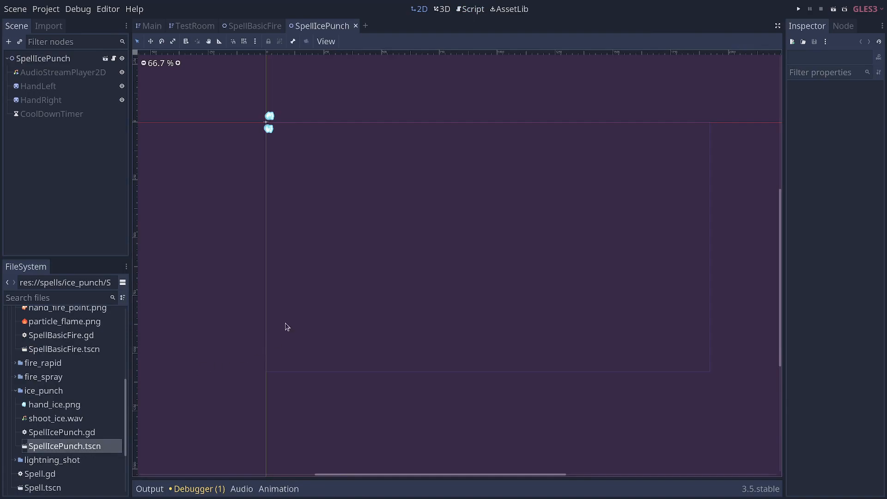
Remove the commented-out _physics_process block from SpellIcePunch.gd, keeping _unhandled_input.
left_click(472, 9)
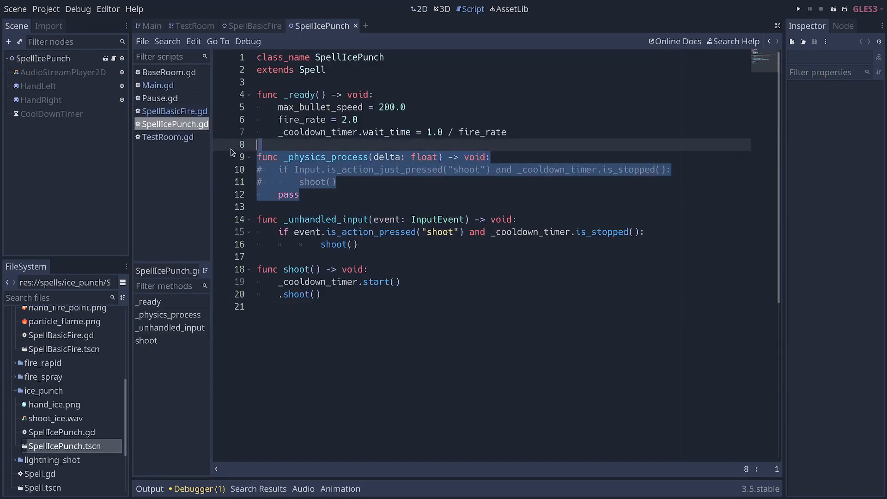
key("Delete")
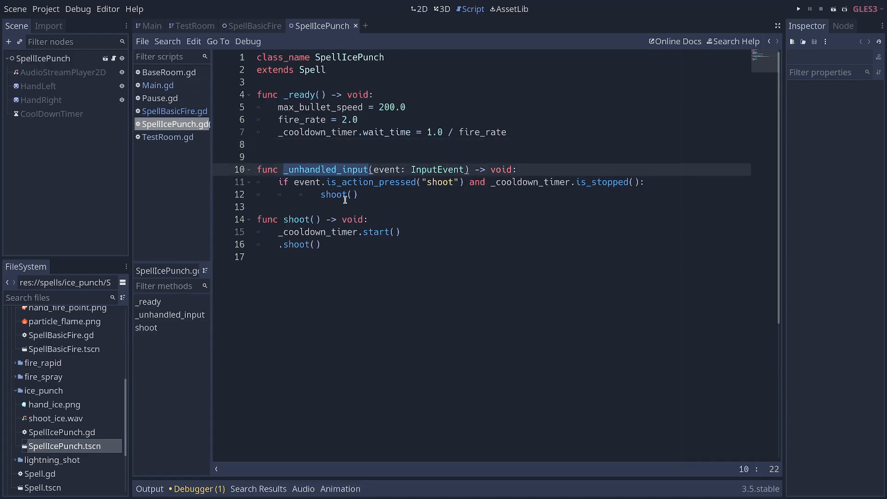
left_click(336, 194)
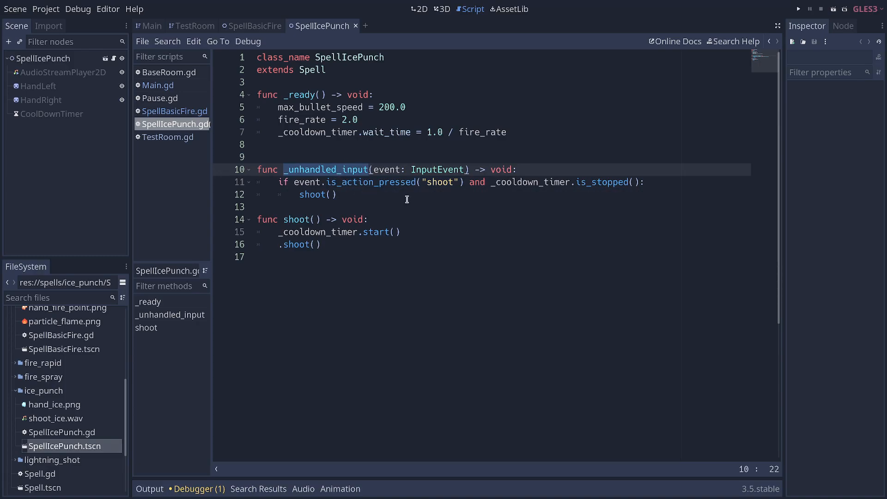
mouse_move(404, 199)
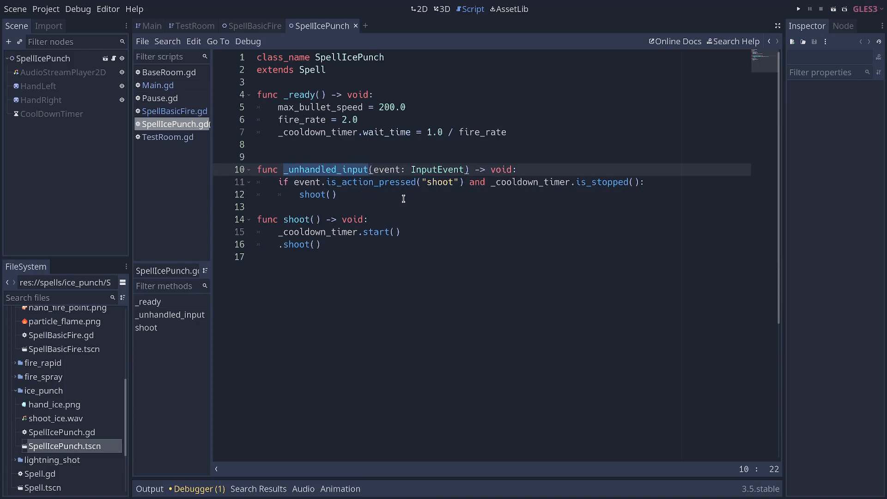
mouse_move(347, 184)
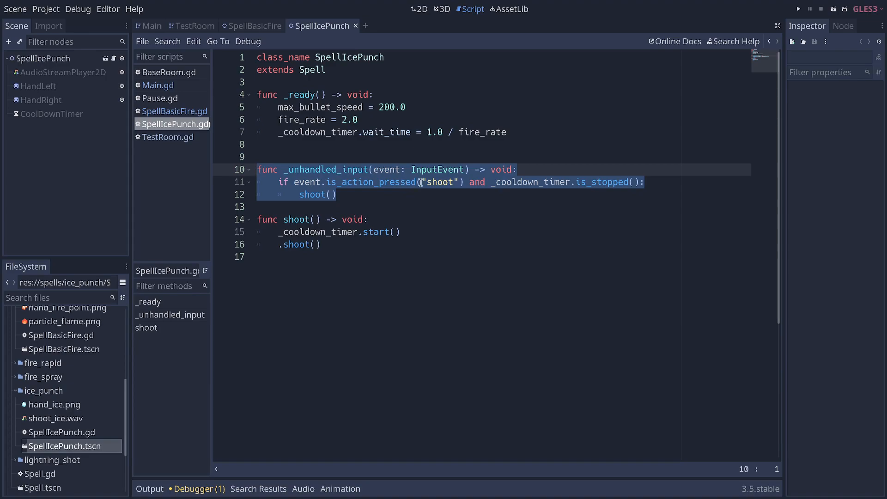
Restart the running game from its pause menu.
left_click(797, 9)
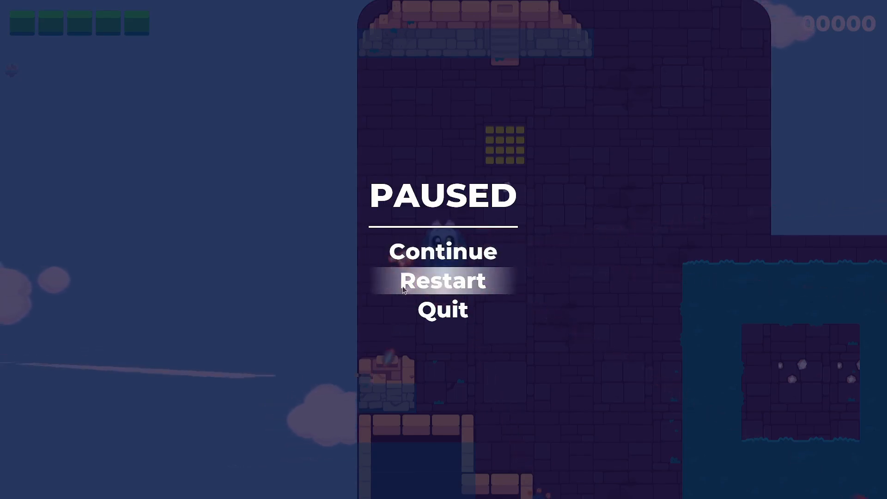
mouse_move(477, 165)
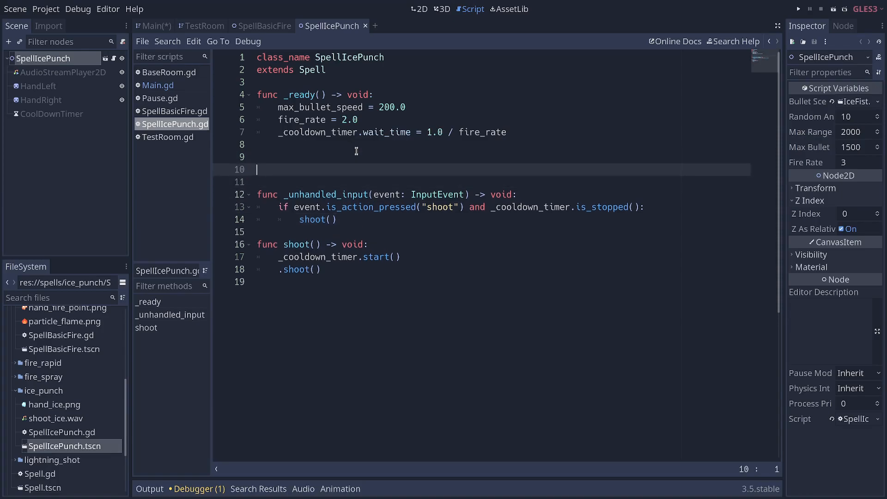
Write 'func _phy' and 'nput.' to begin a _physics_process function using Input.
type("func _physics_process(delta: float) -> void:")
left_click(494, 181)
type("if I")
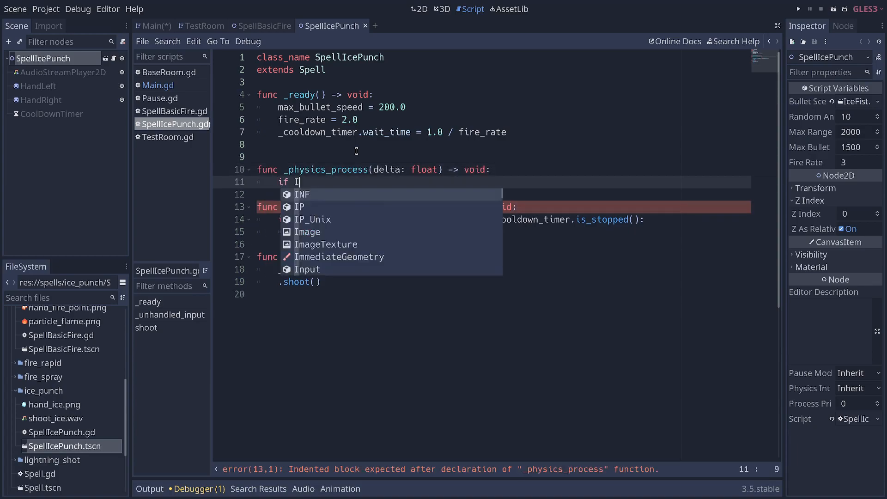
type("nput.")
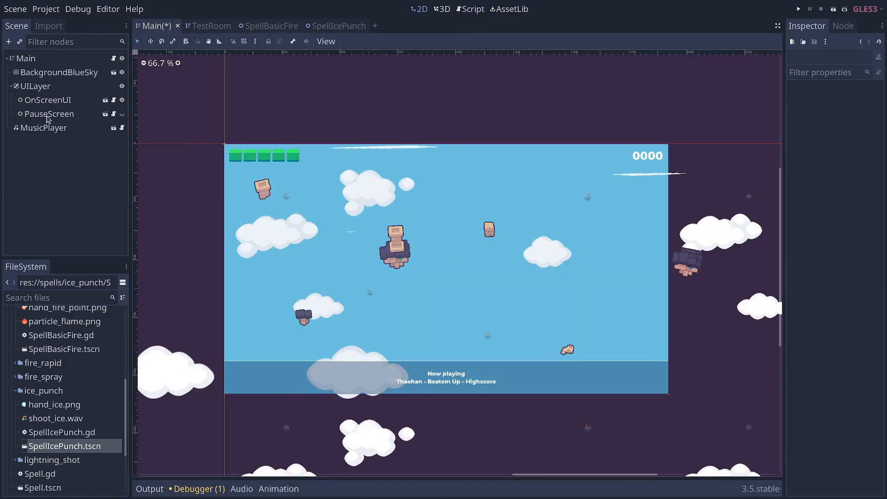
Set OnScreenUI's Mouse Filter to Ignore in the Inspector.
left_click(49, 113)
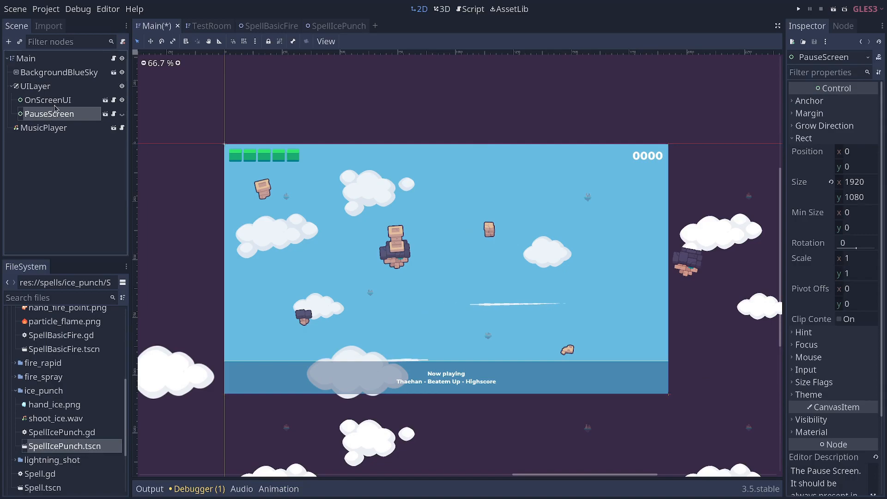
left_click(48, 99)
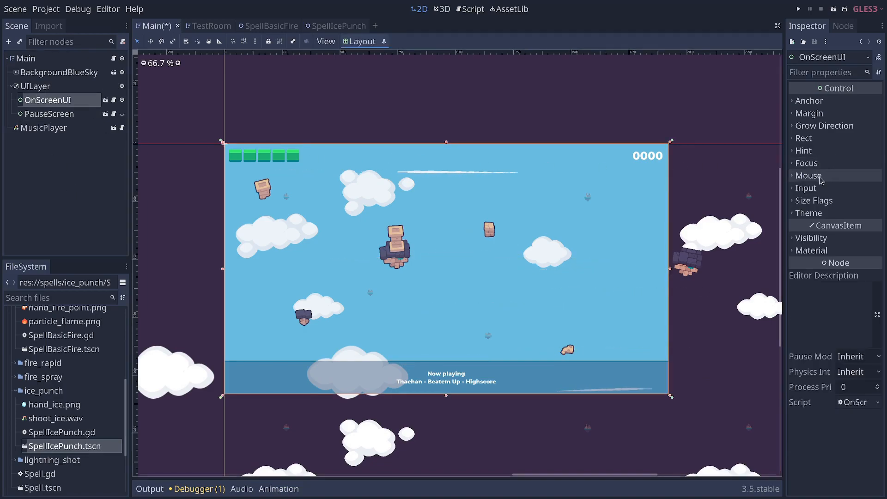
left_click(808, 176)
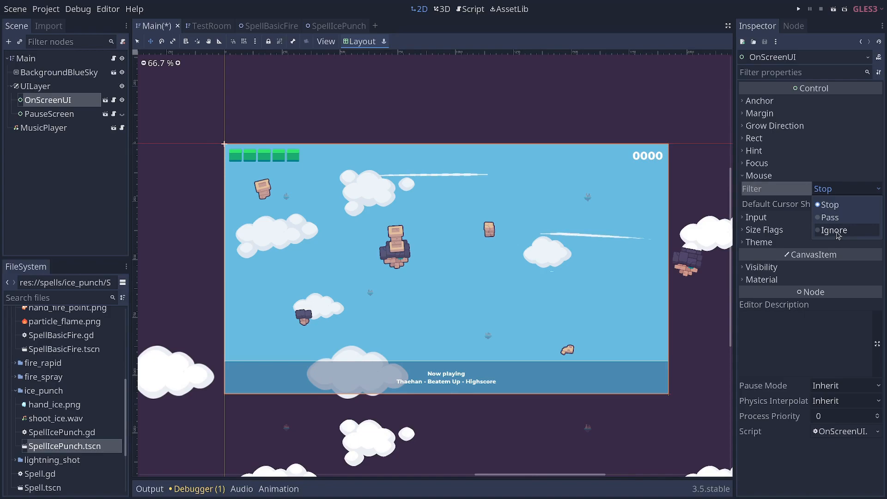
left_click(834, 230)
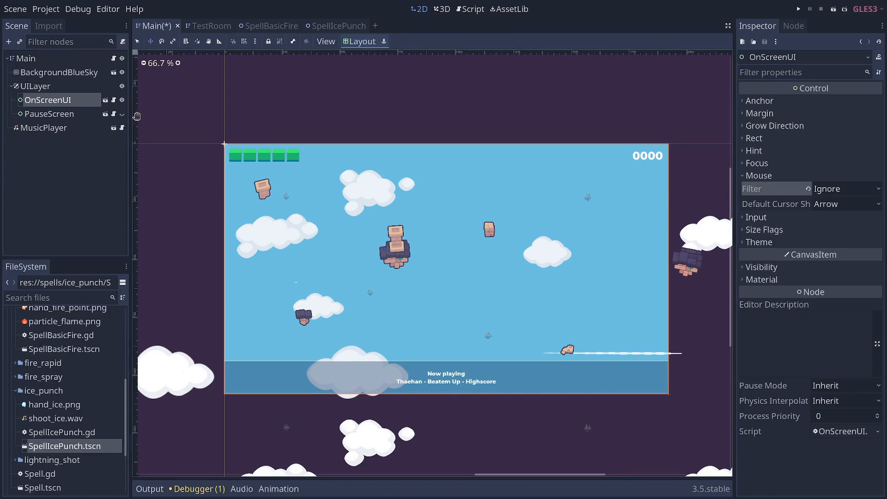
mouse_move(106, 100)
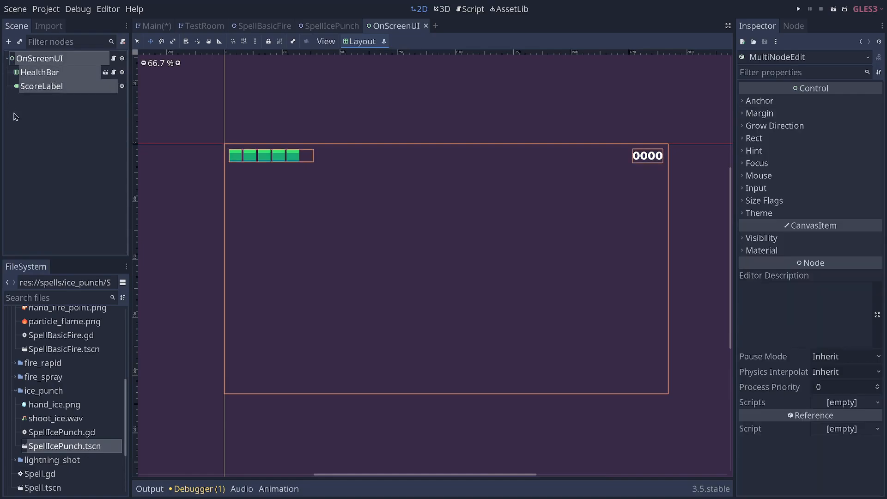
mouse_move(762, 188)
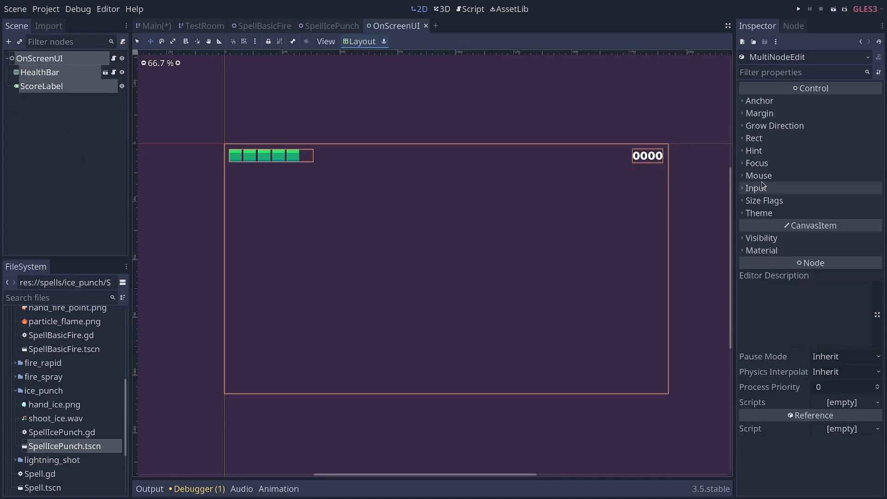
Expand Mouse settings for OnScreenUI, HealthBar and ScoreLabel, then return to Main.
left_click(759, 175)
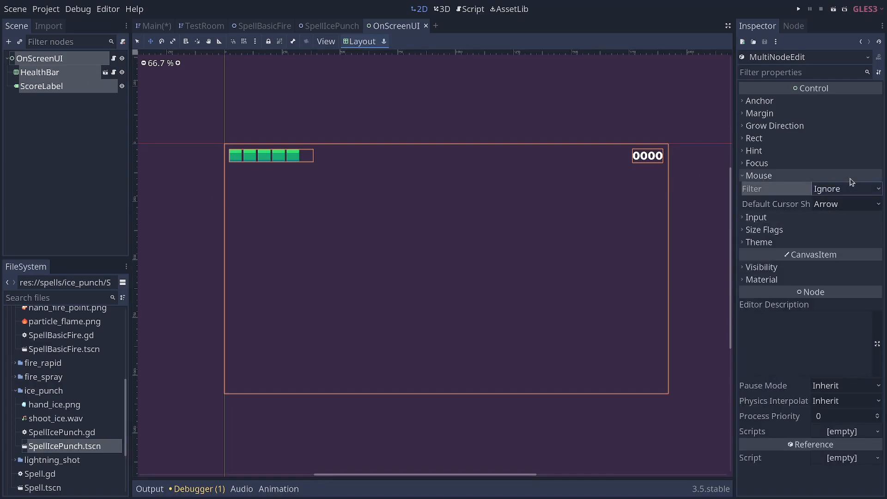
mouse_move(301, 370)
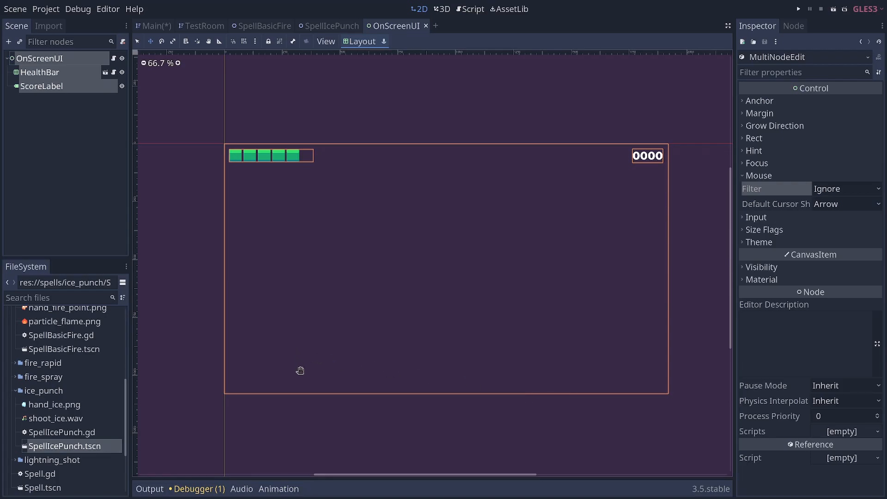
mouse_move(454, 440)
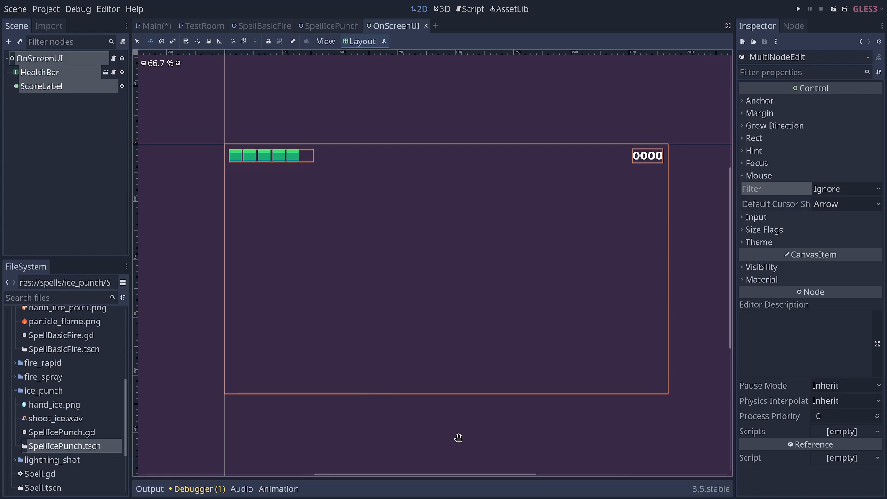
left_click(154, 26)
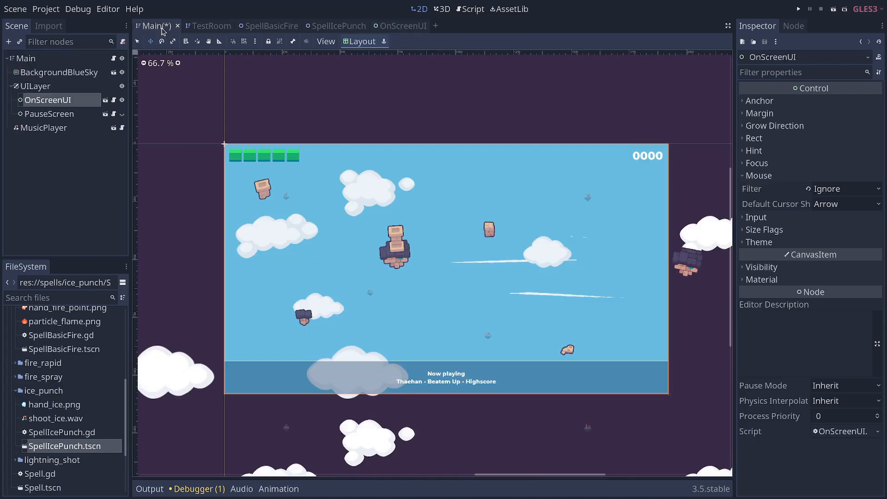
mouse_move(614, 355)
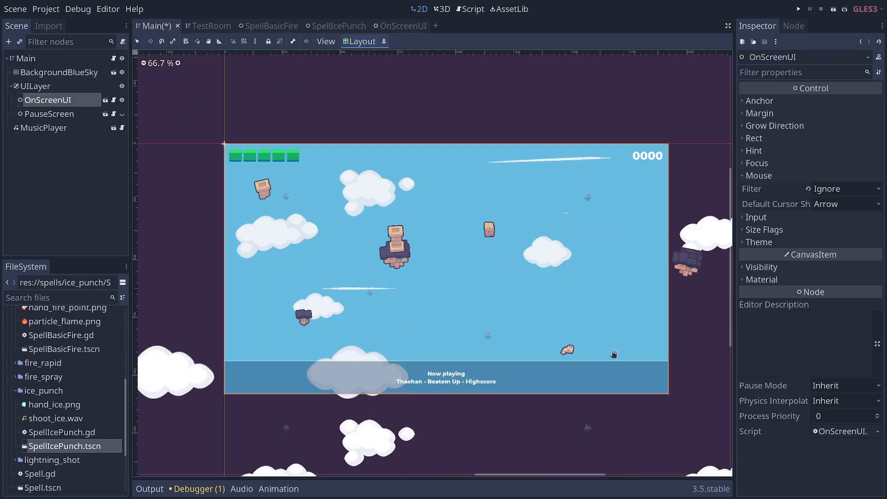
Switch from the Godot editor to the browser with the GDQuest Q&A channel.
left_click(798, 9)
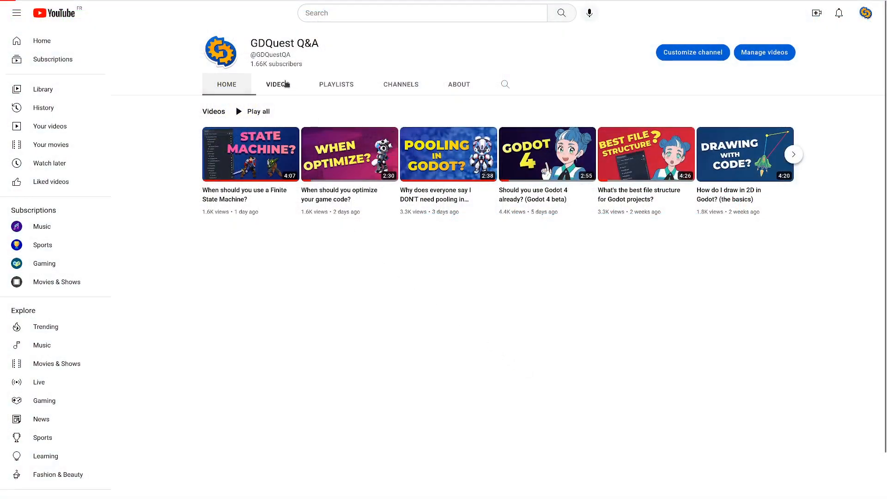
Show the GDQuest Q&A channel's Videos grid.
left_click(276, 85)
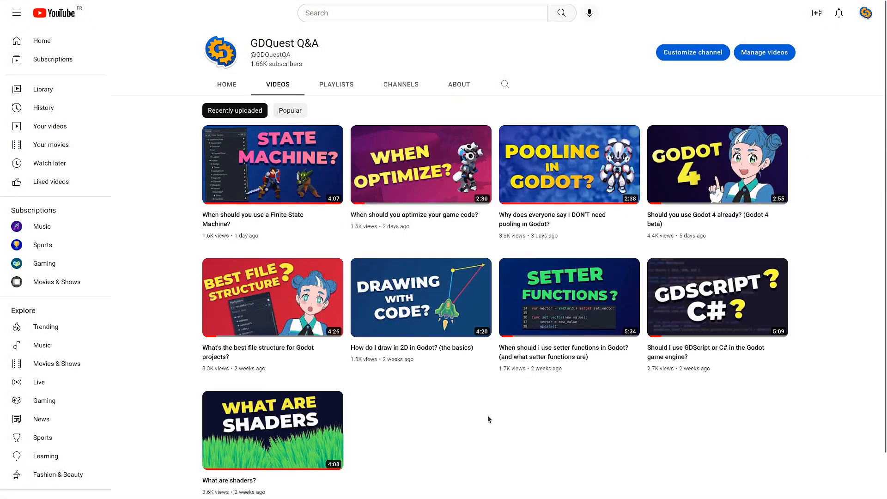
mouse_move(234, 392)
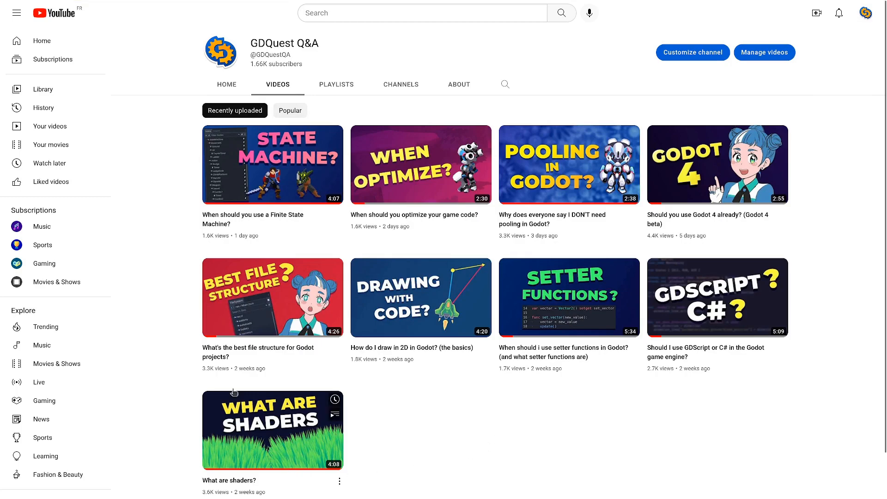
mouse_move(767, 484)
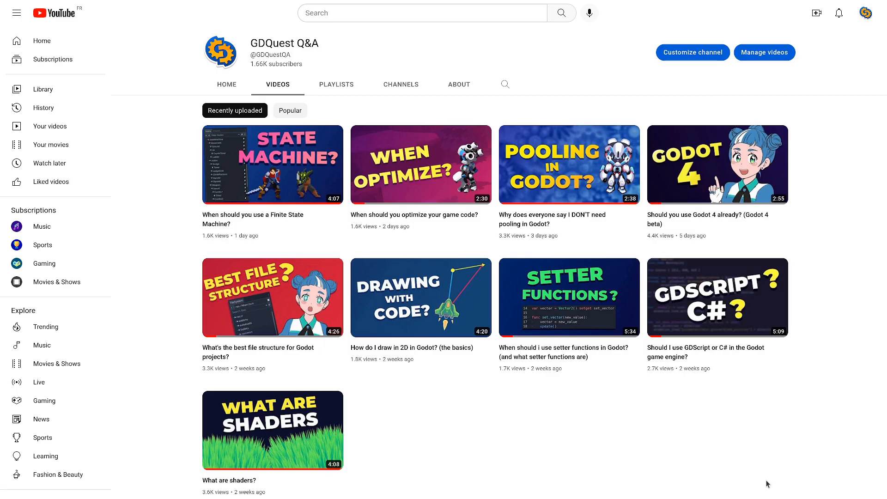
mouse_move(727, 475)
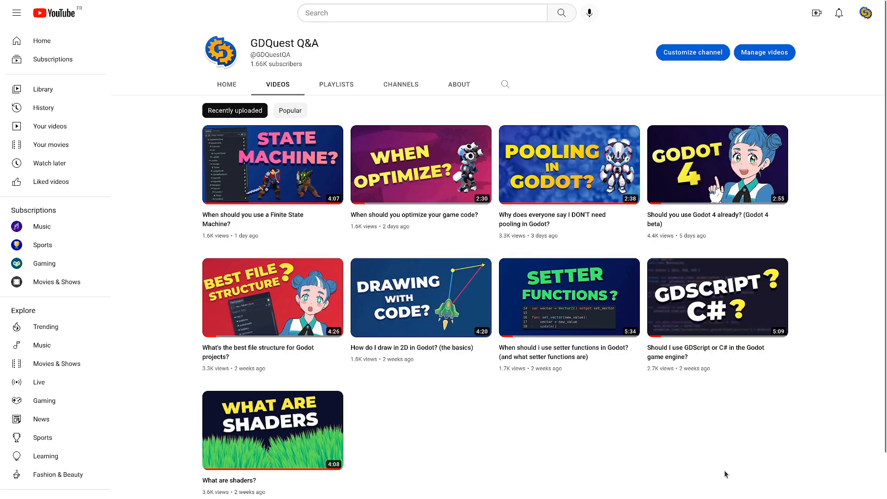